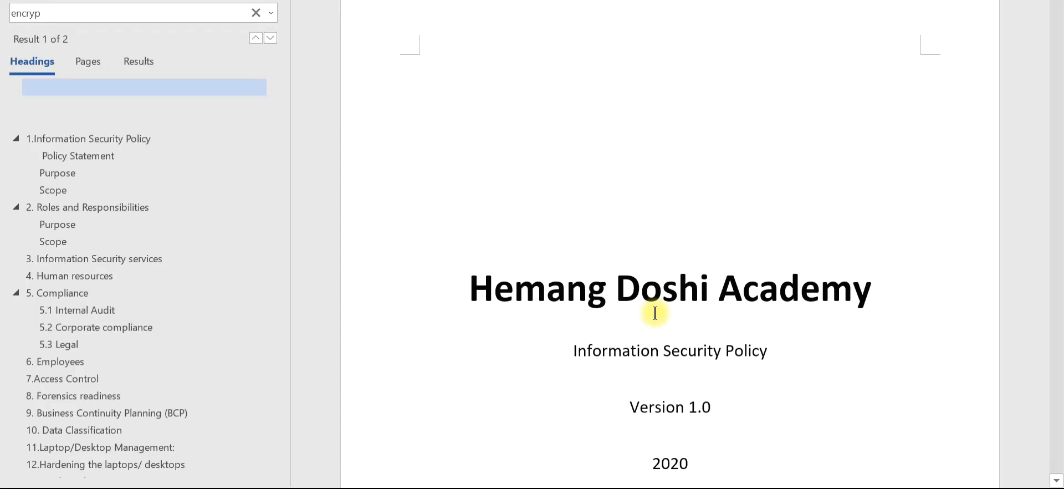
# Step: Jump to the first 'encryp' match in section 19 Password Storage and Transmission
pyautogui.scroll(-3)
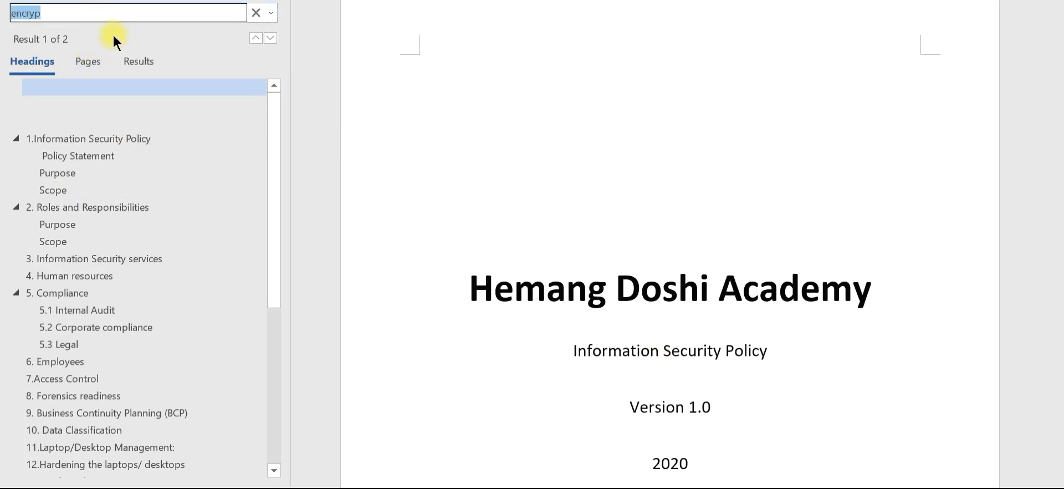
pyautogui.click(271, 38)
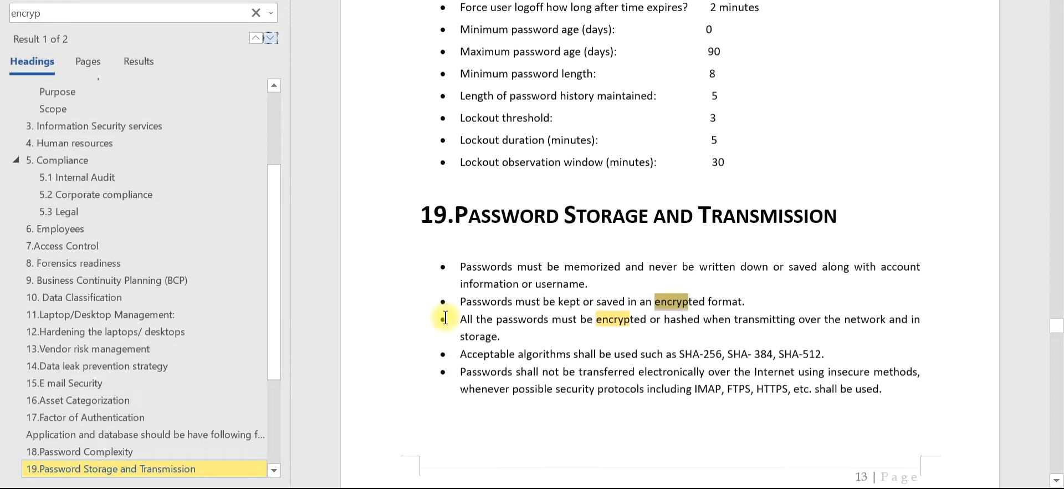
pyautogui.scroll(-3)
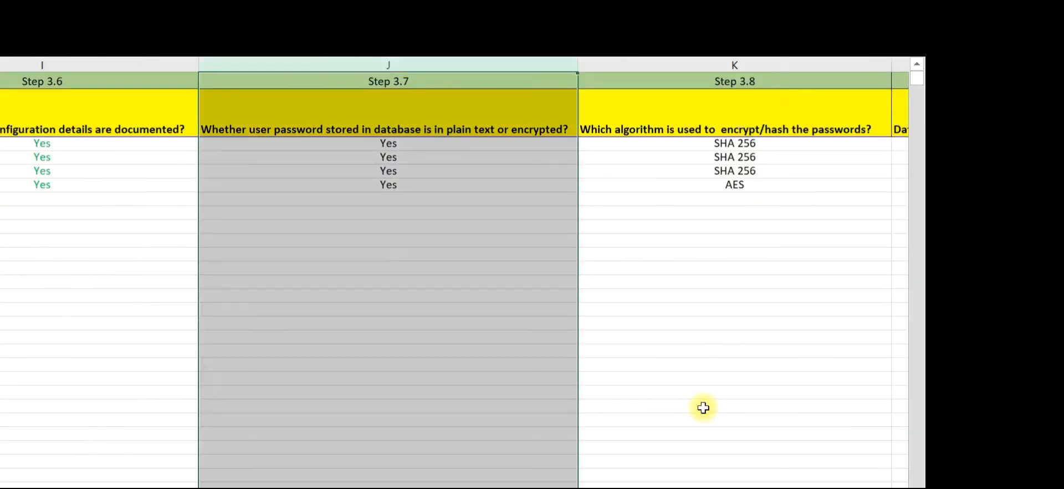
pyautogui.moveTo(567, 419)
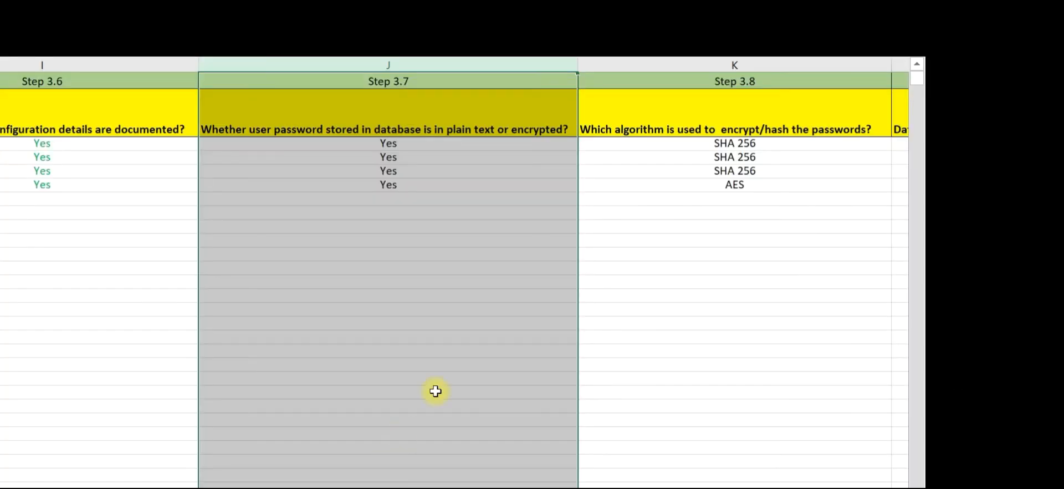
pyautogui.click(412, 150)
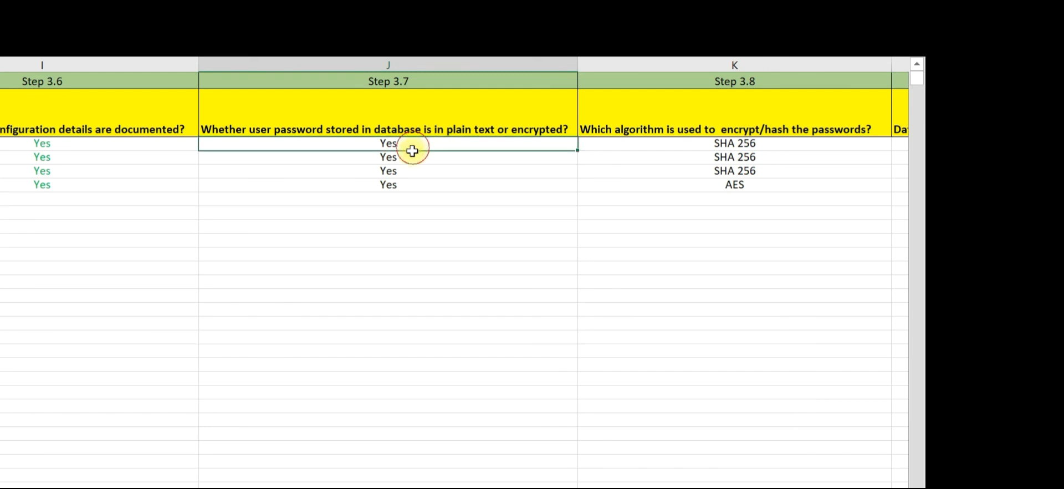